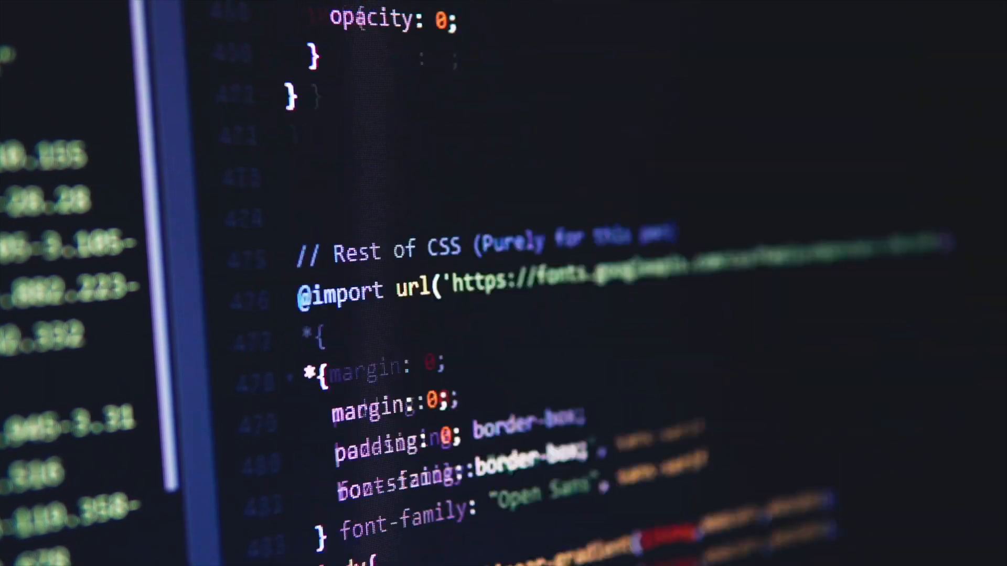
scroll(down, 3)
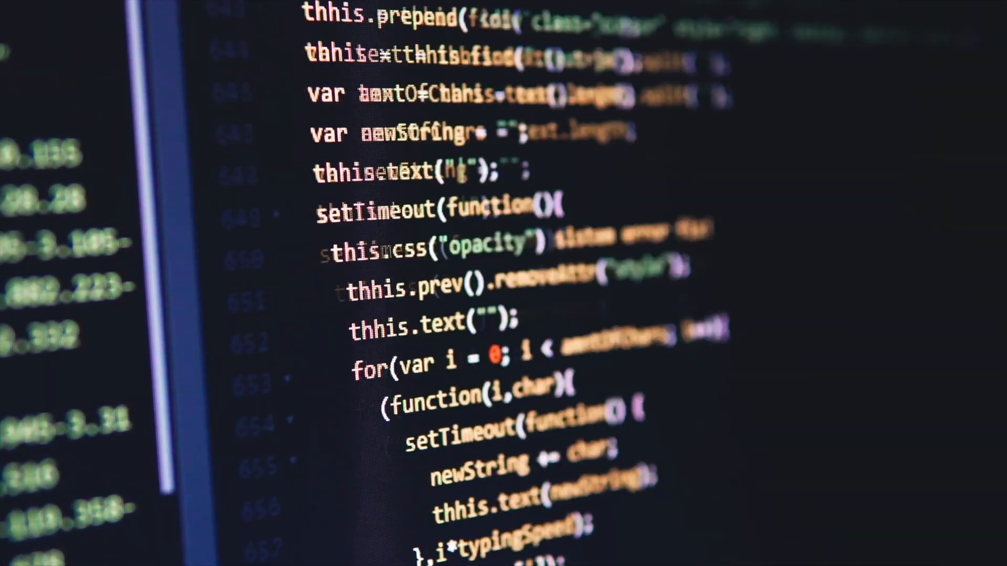